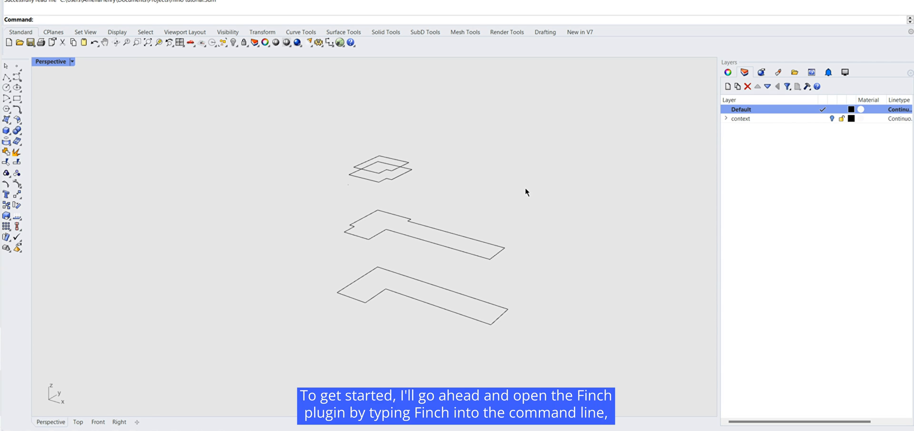
mouse_move(464, 24)
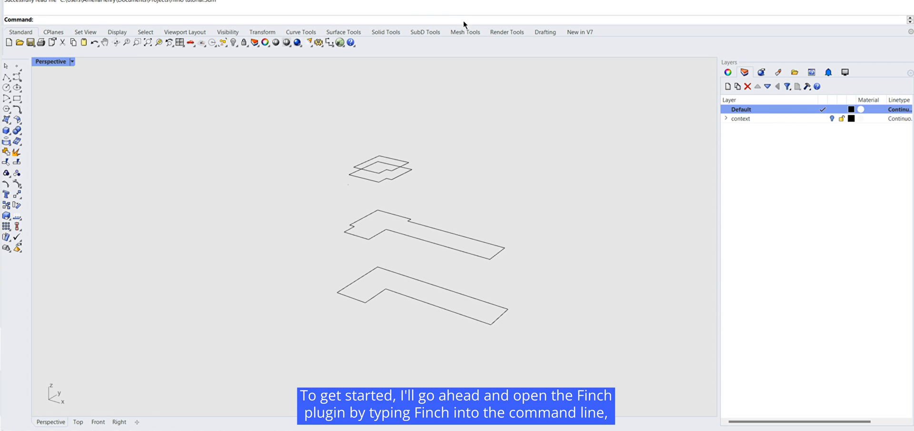
Launch the Finch panel via the Finch command and show its Advanced sync settings
text(Finch)
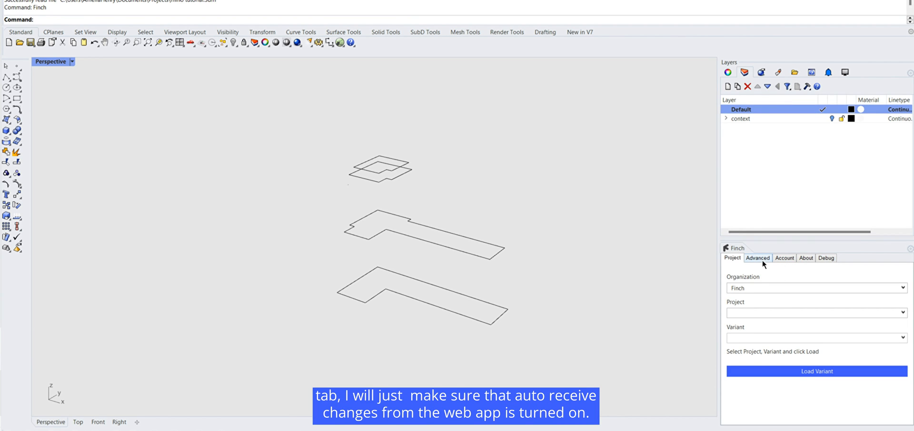
click(757, 258)
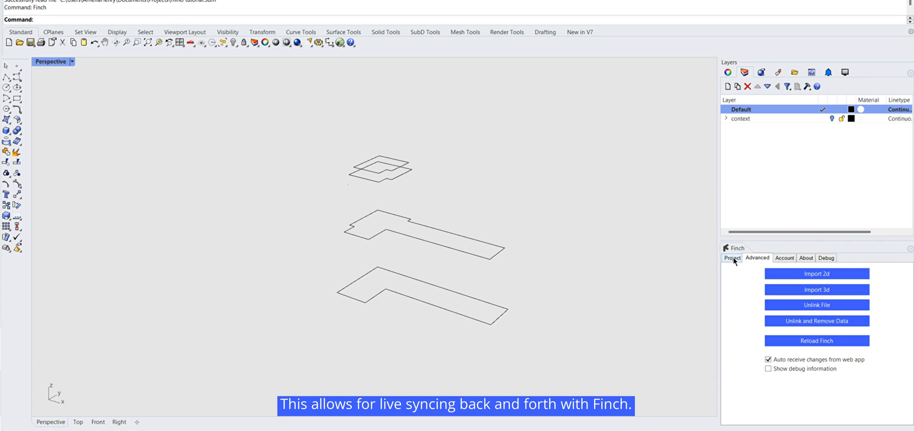
On the Project tab, enter 'Base Project' as the Finch project
click(732, 258)
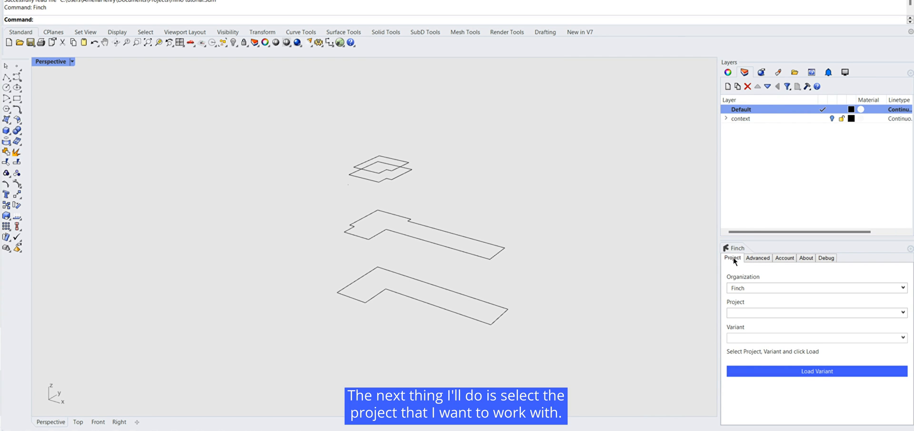
click(811, 313)
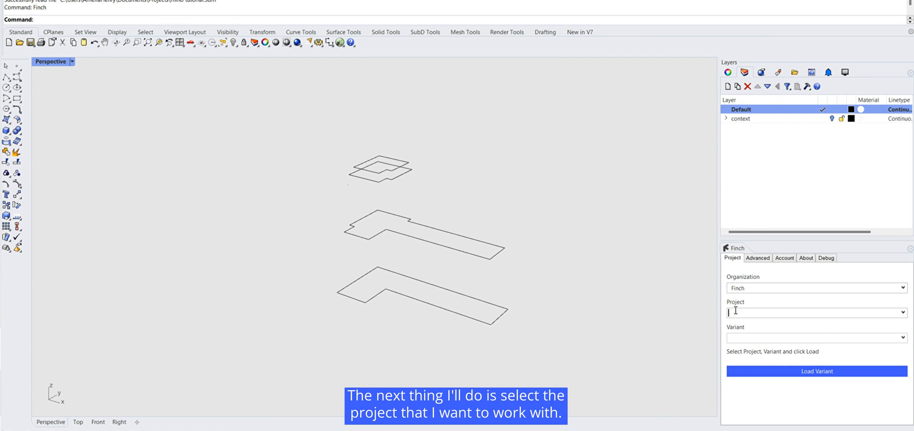
text(Base Project)
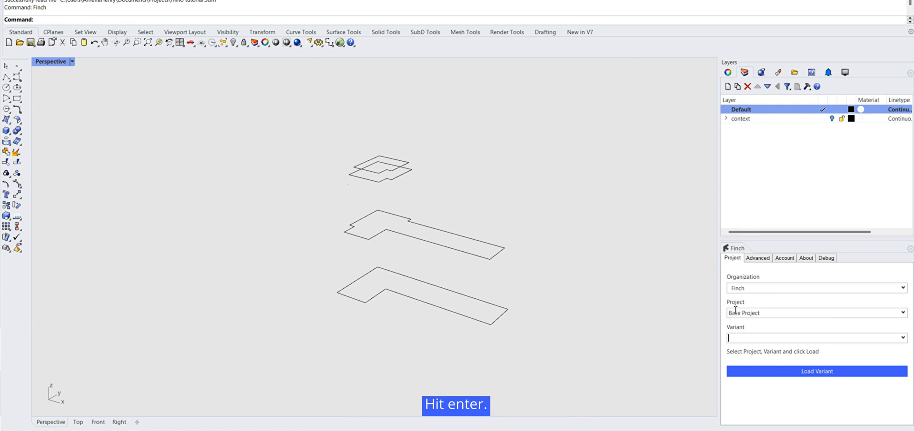
Choose the Rhino variant and load it so geometry syncs
click(903, 338)
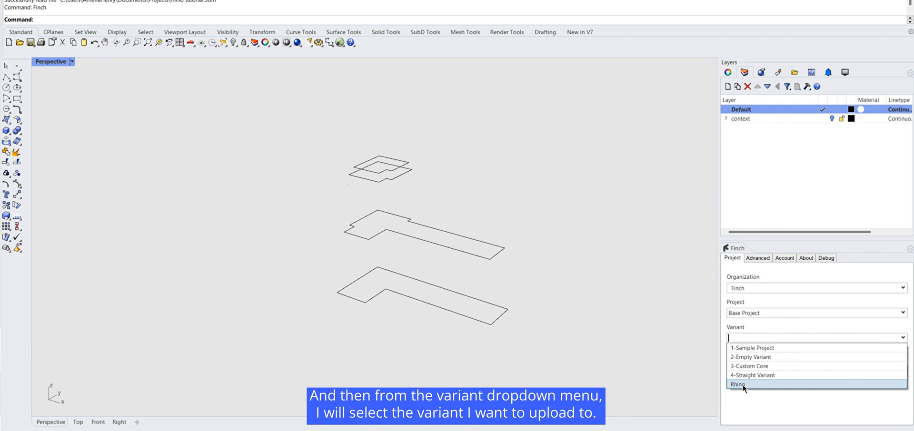
click(740, 385)
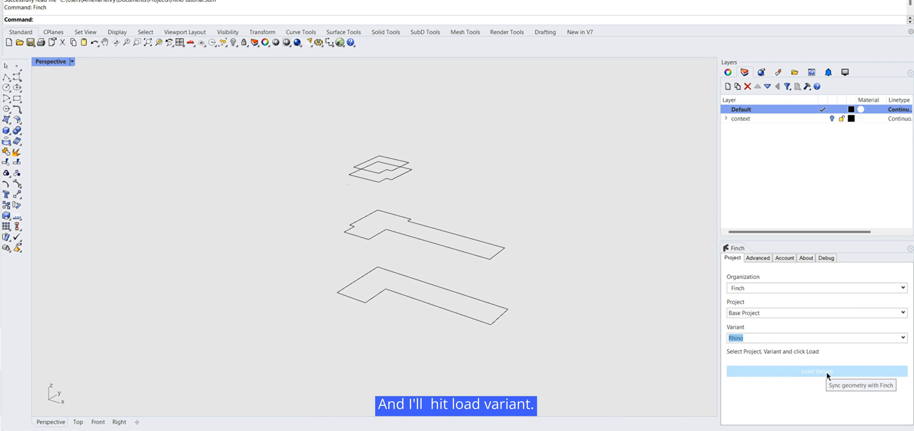
click(816, 371)
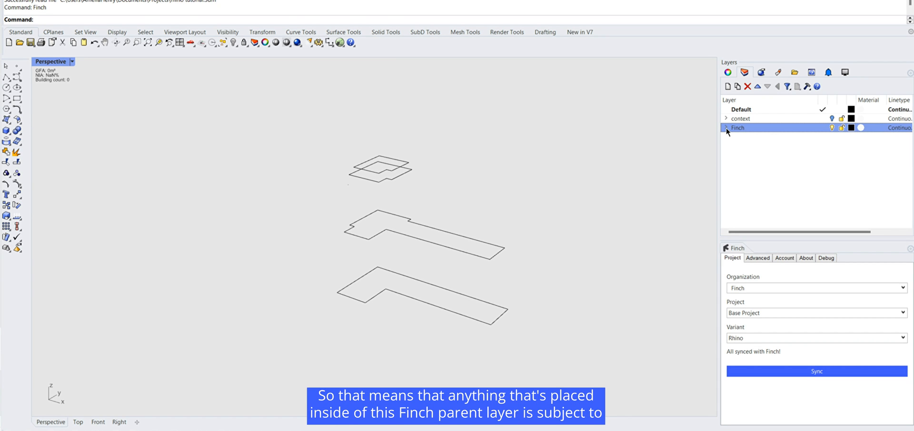
Expand the Finch and building mass layers and make custom geometry the active layer
click(725, 128)
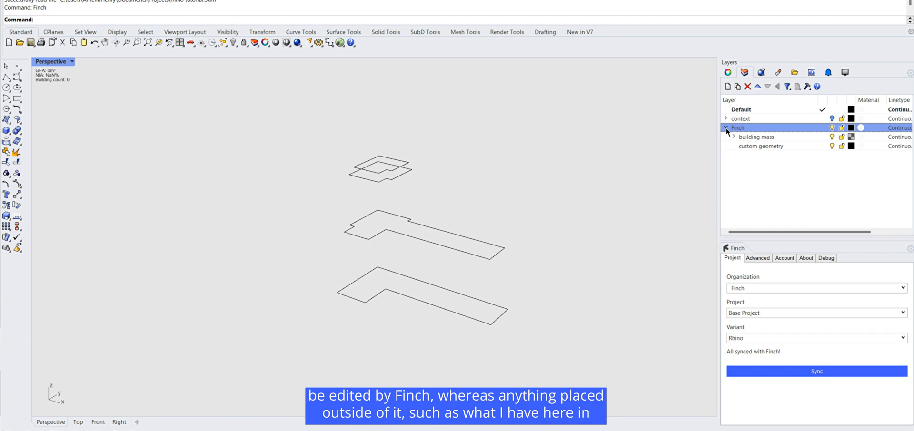
click(728, 128)
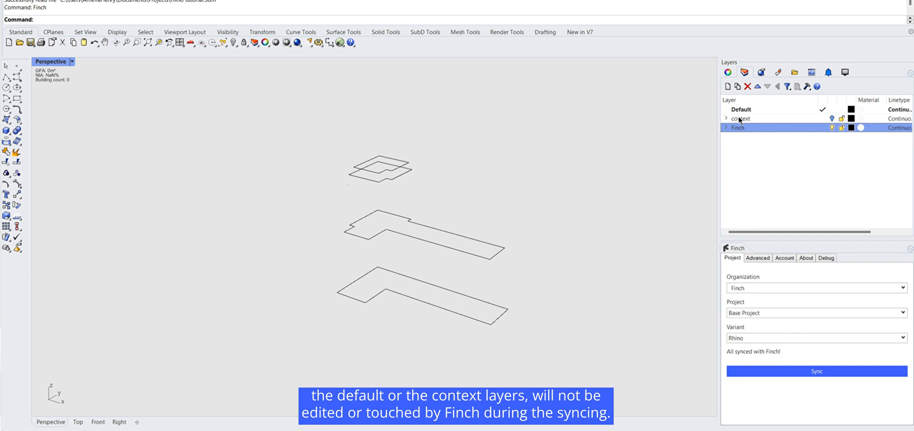
click(727, 127)
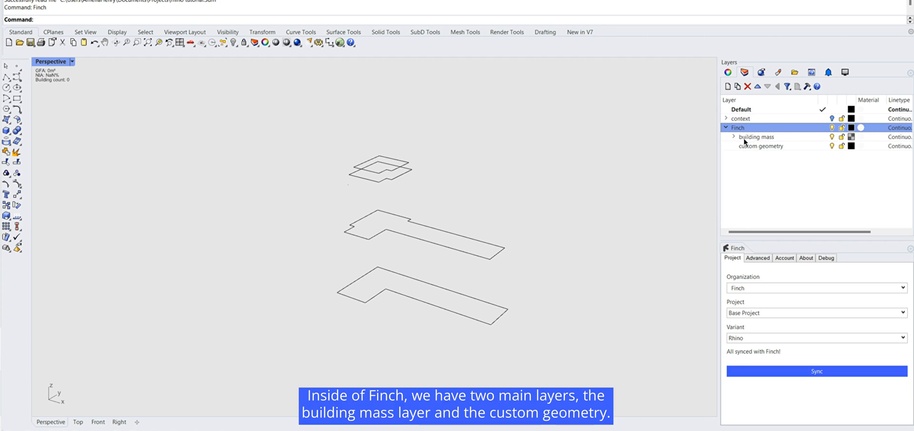
mouse_move(735, 141)
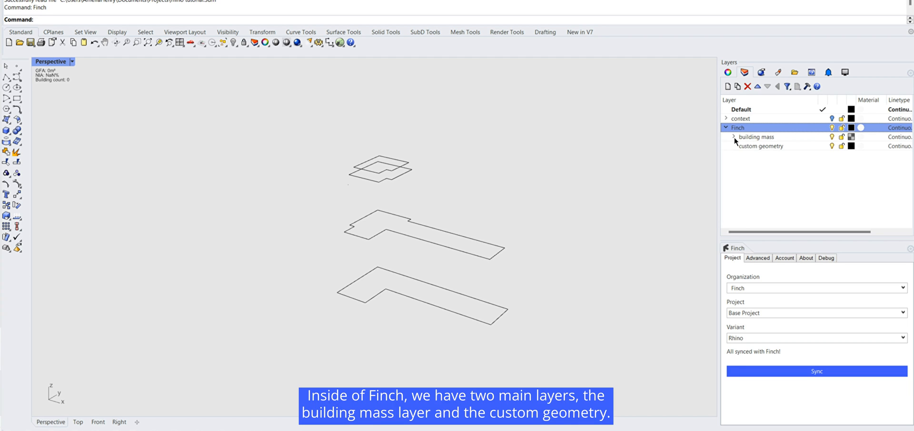
mouse_move(776, 150)
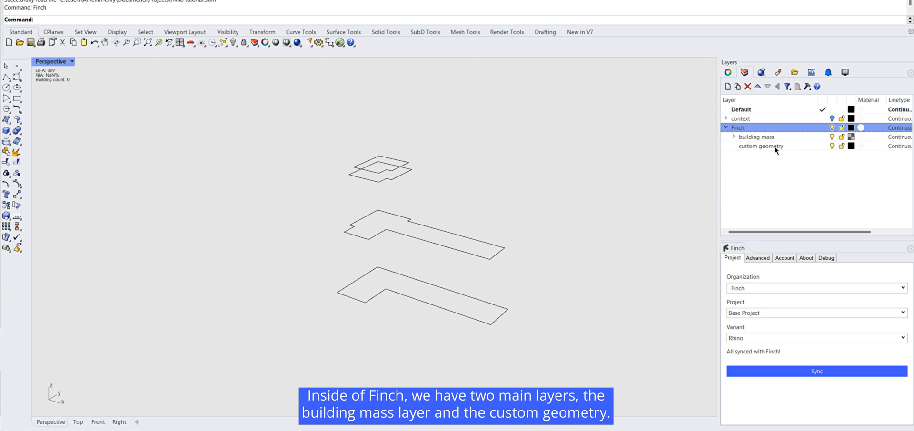
click(732, 137)
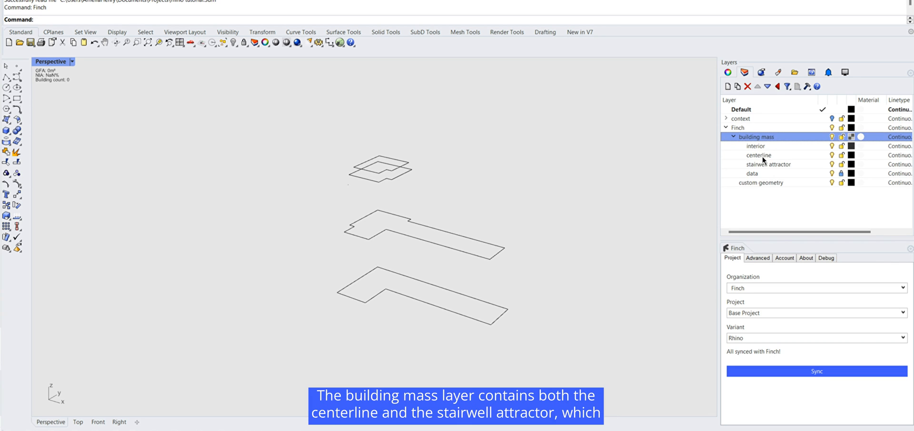
mouse_move(766, 162)
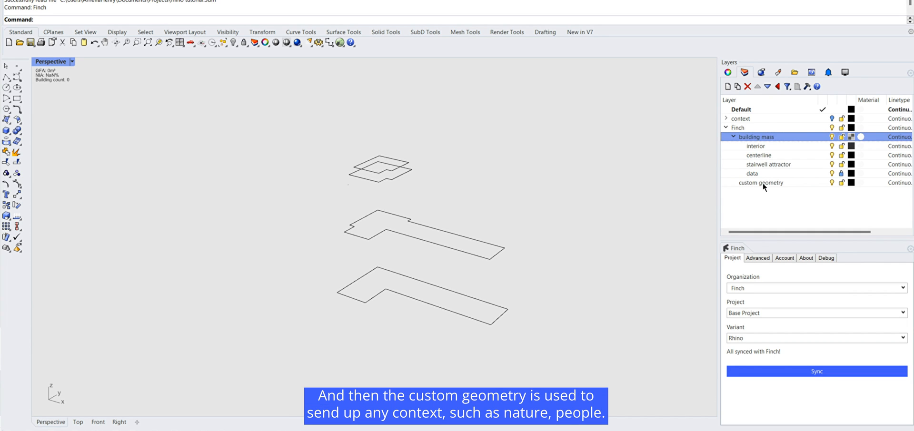
click(760, 183)
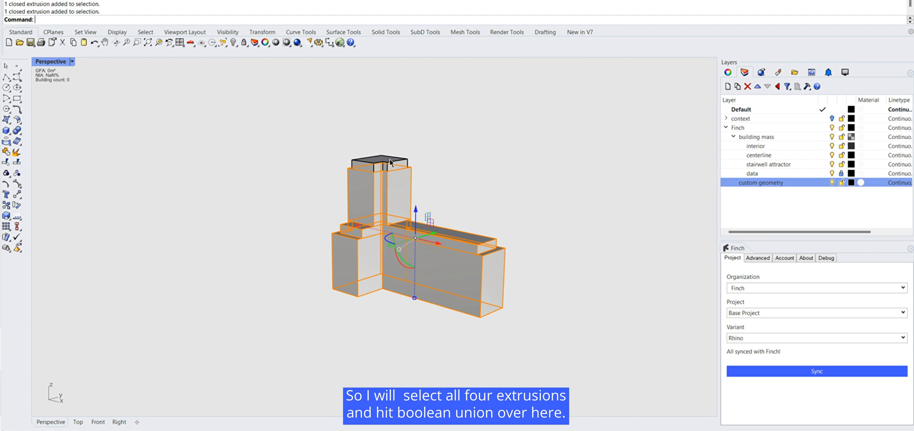
Select the joined solid with the tower extrusion and reassign it to the building mass layer
click(16, 129)
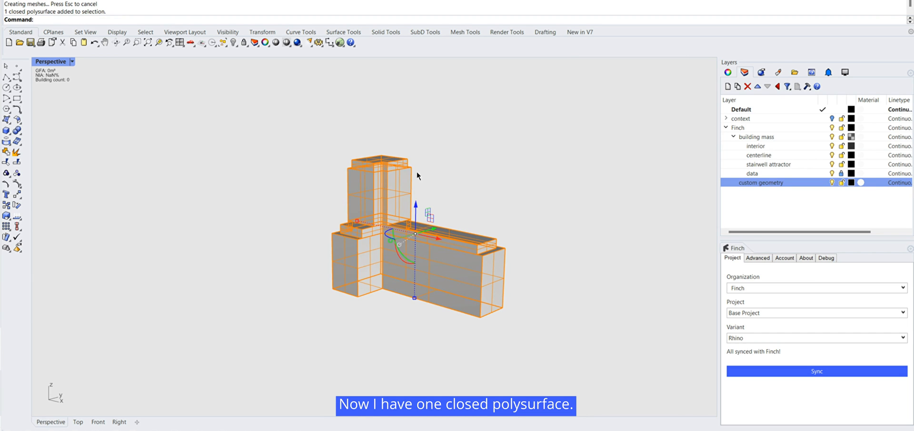
mouse_move(452, 205)
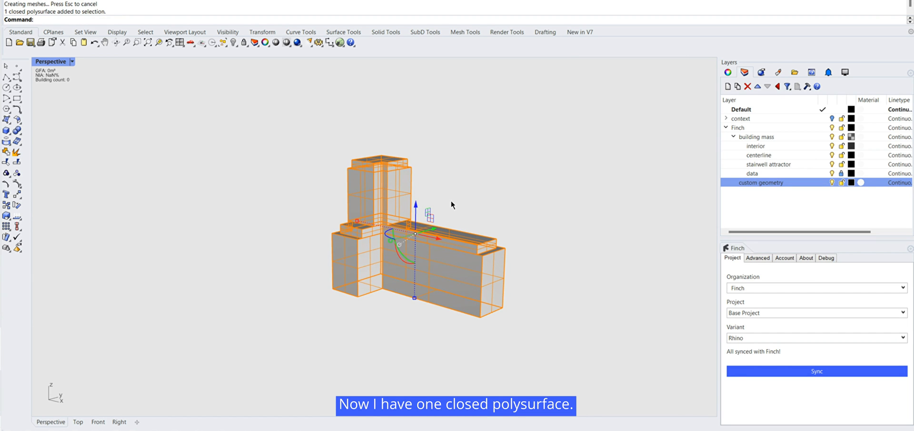
right_click(755, 136)
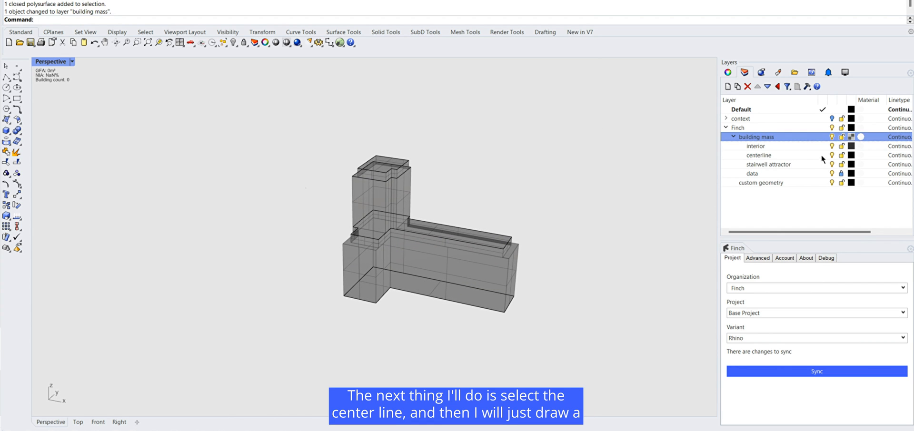
Make the centerline layer current to draw the centerline curve
click(759, 155)
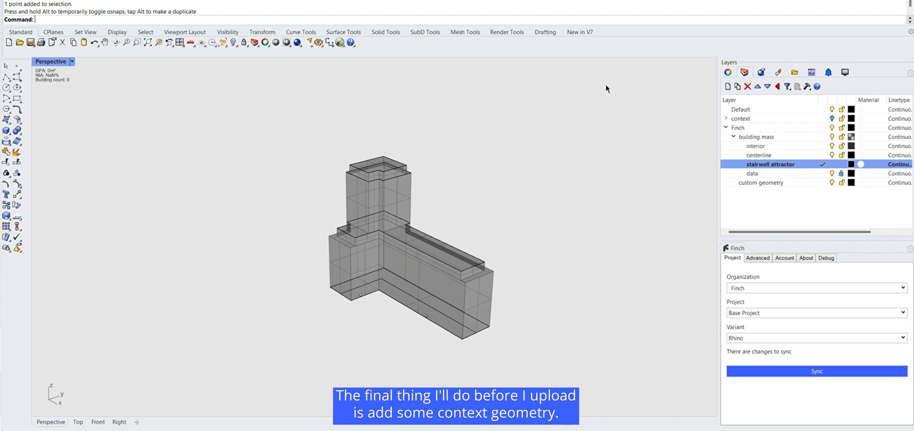
Show the context layer and select its sub-layers to nest under custom geometry
click(726, 119)
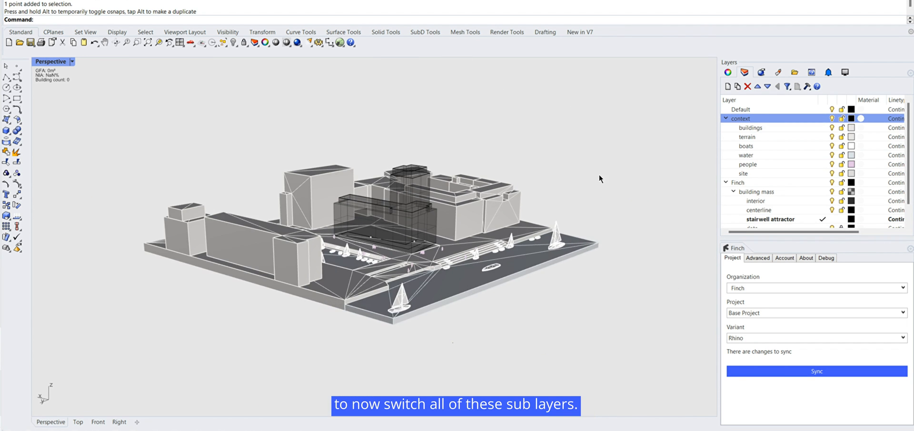
click(743, 173)
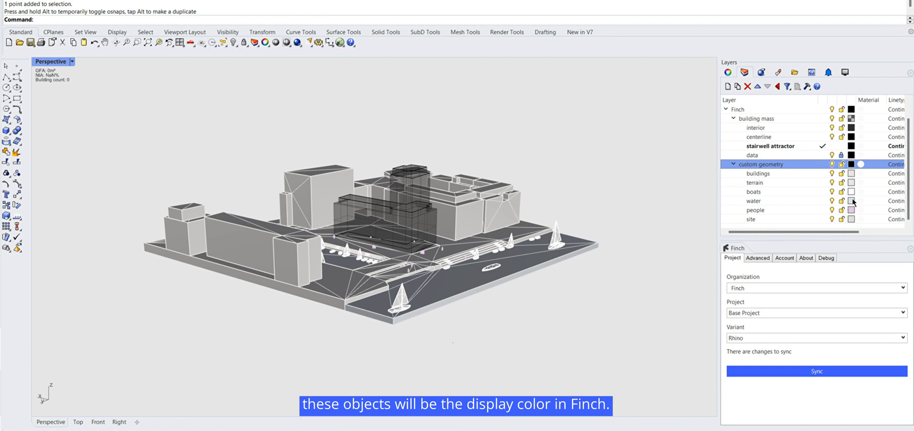
mouse_move(851, 201)
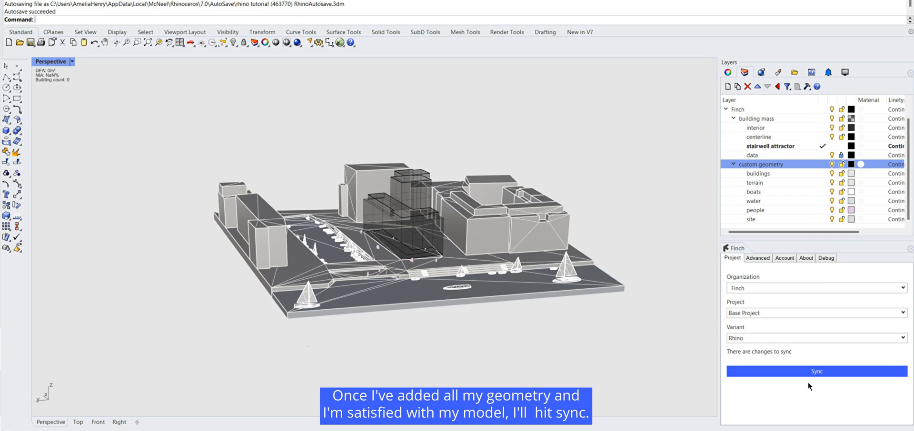
Sync the building mass and context geometry to Finch
click(816, 371)
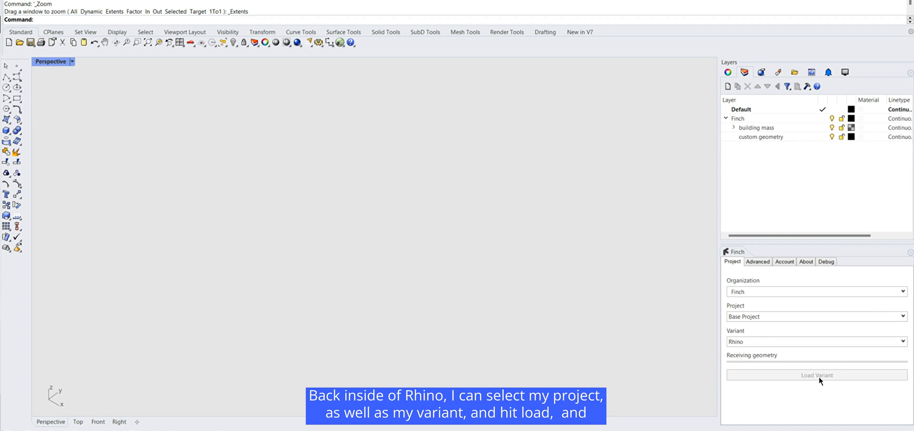
Load the Rhino variant so the generated 14-storey building appears on site
click(816, 375)
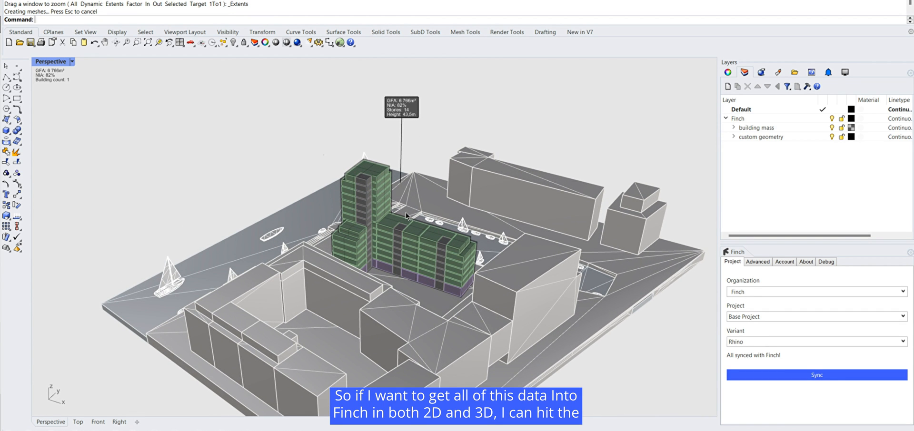
mouse_move(469, 225)
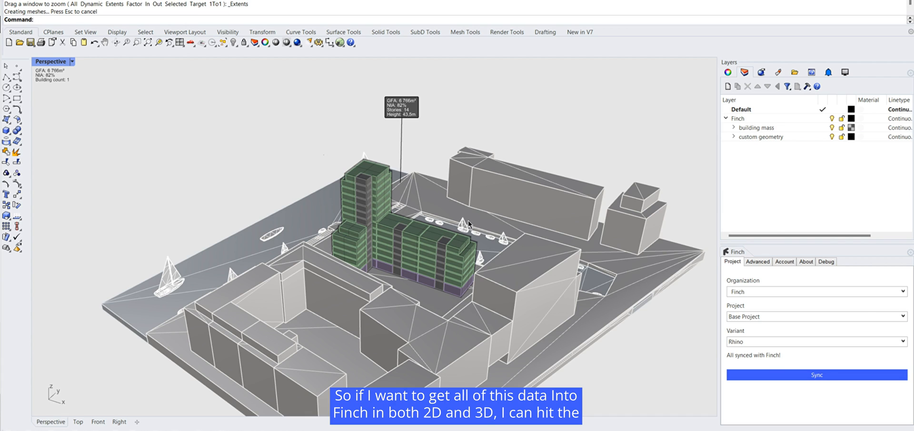
Import the 2D floor plans from the Finch Advanced tab
click(757, 262)
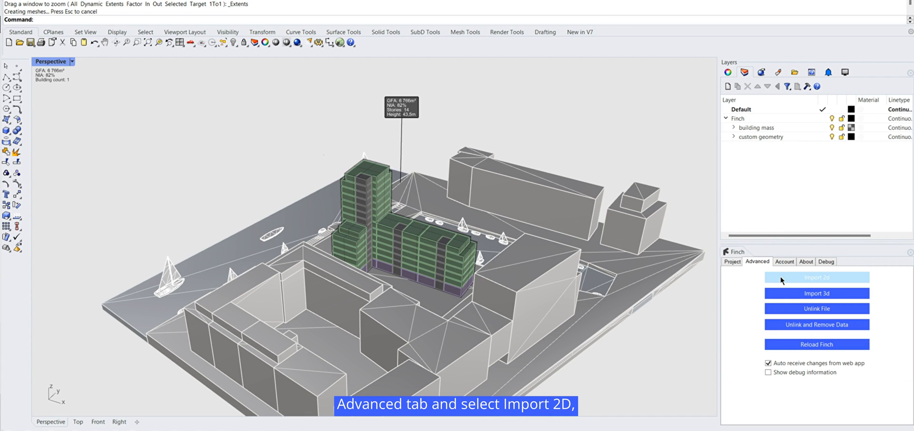
click(815, 278)
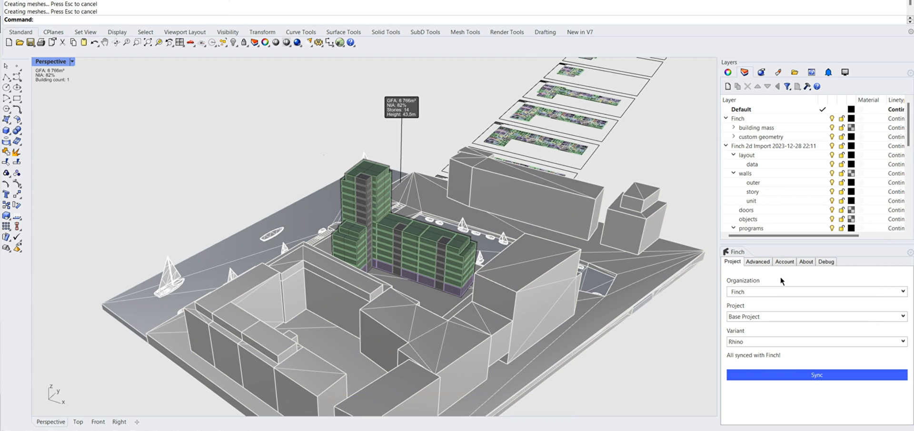
scroll(down, 3)
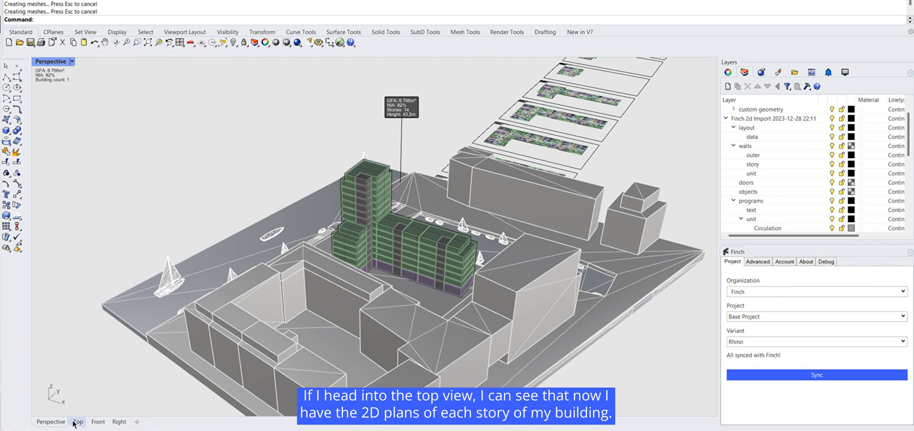
View the imported storey plans from the Top viewport
click(77, 421)
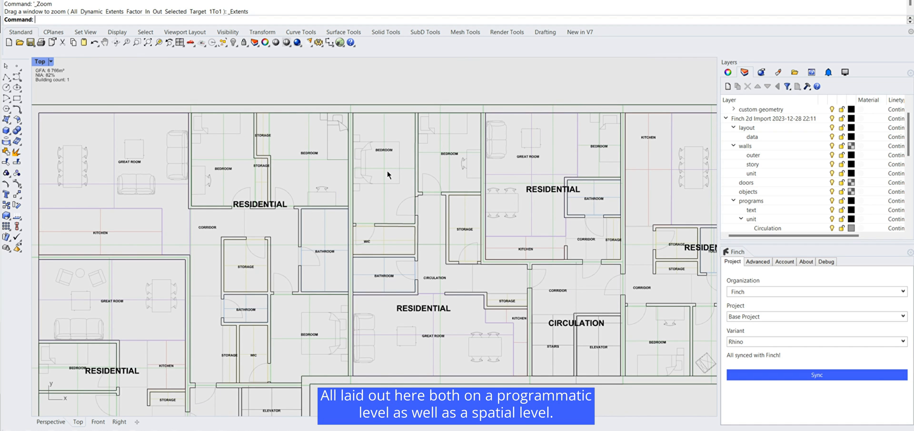
click(309, 162)
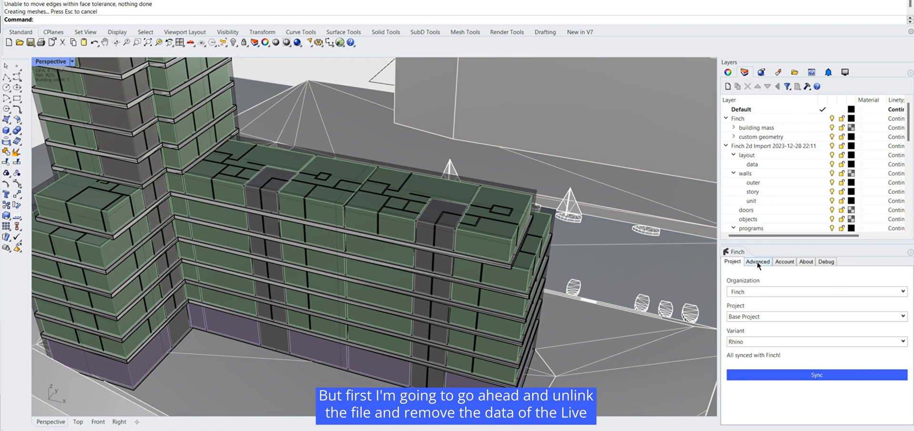
Unlink the file from Finch and remove its live-synced data
click(757, 262)
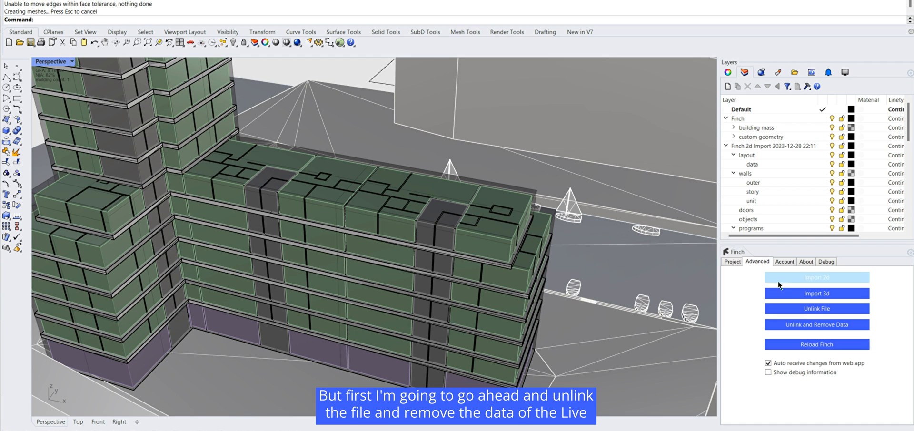
mouse_move(824, 332)
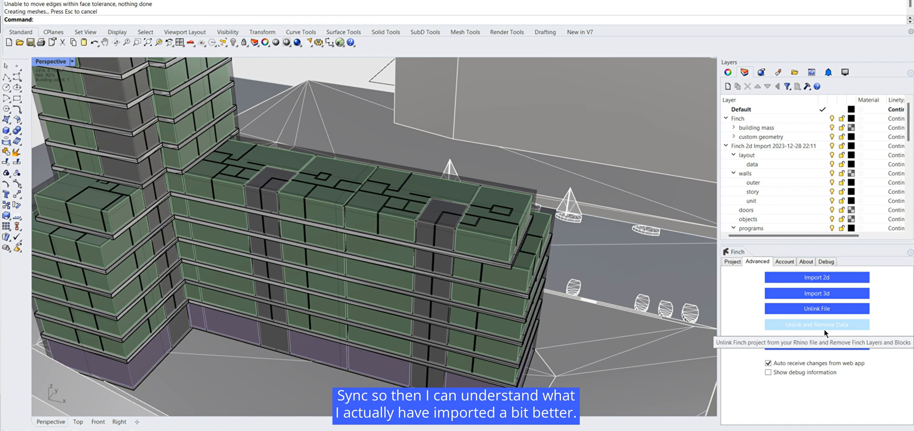
click(732, 261)
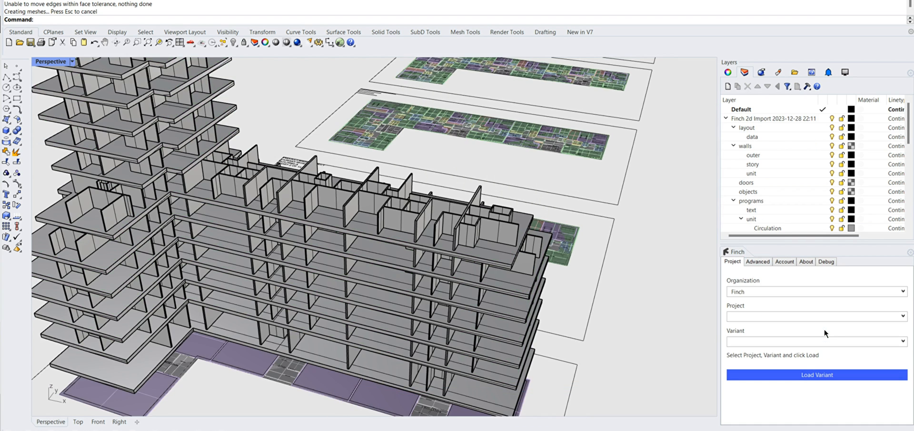